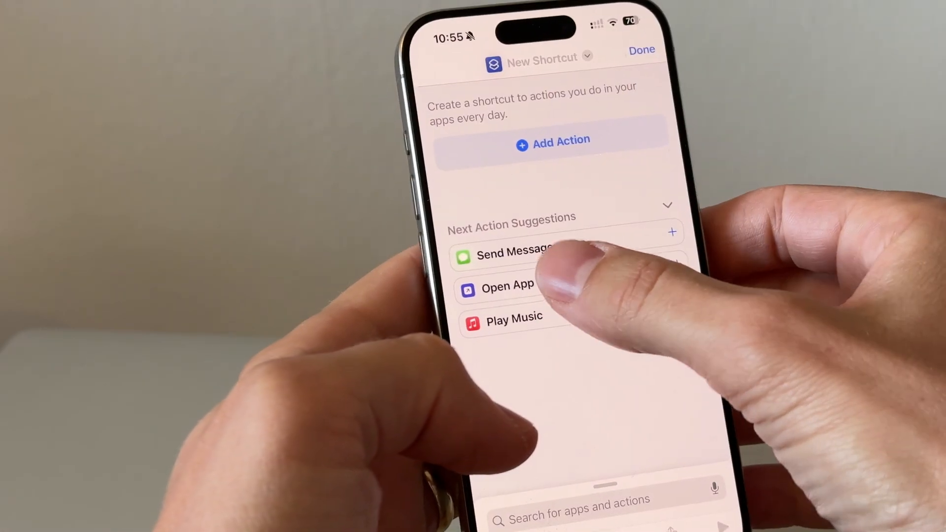
Step: Add an Open App action to the shortcut and open its app list
{"action": "left_click", "coordinate": [508, 286]}
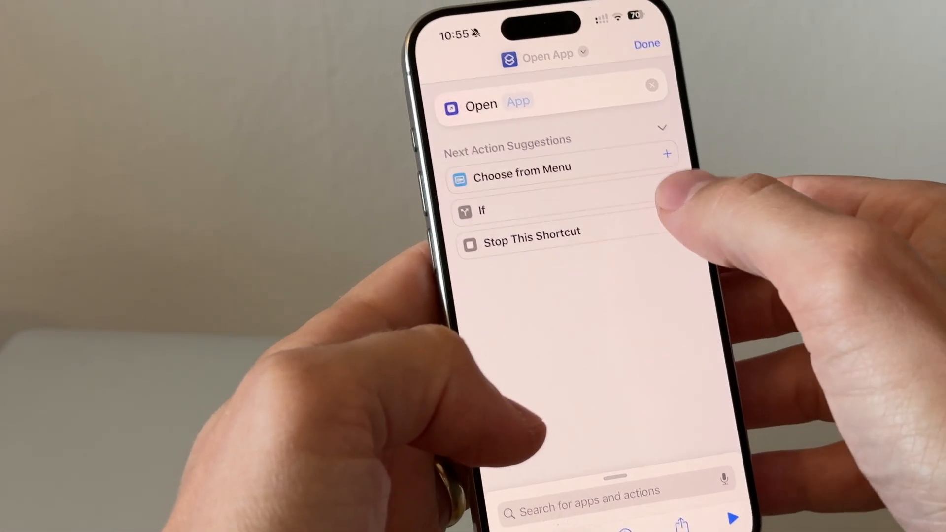
{"action": "left_click", "coordinate": [518, 101]}
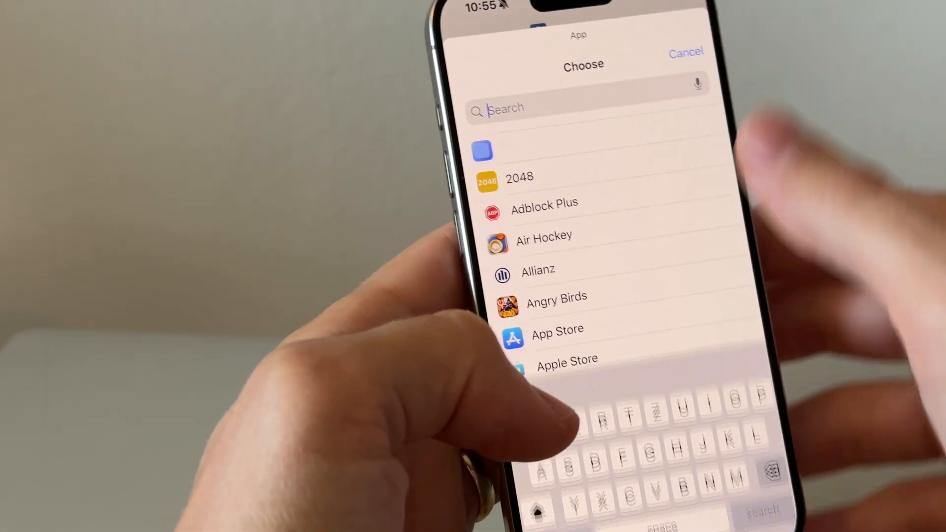
Step: Search the app list for Safari to set as the opened app
{"action": "type", "text": "s"}
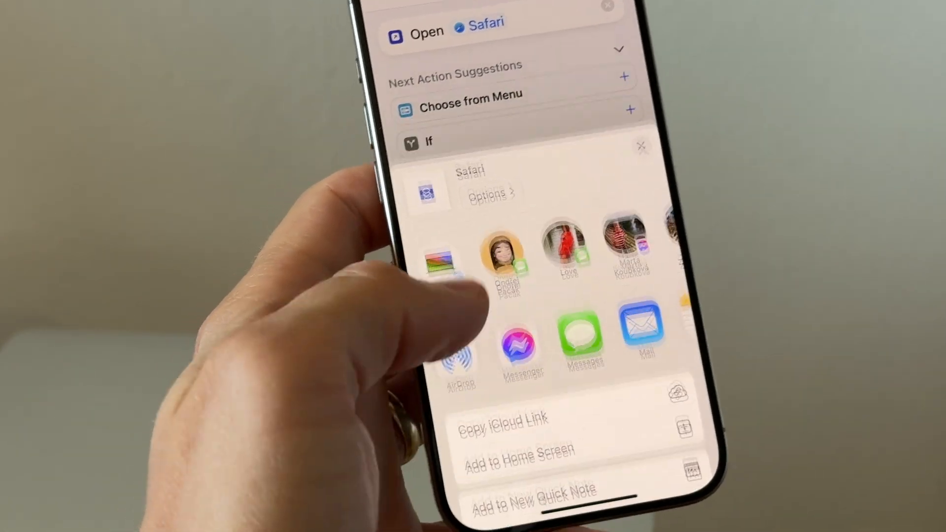
Step: Start Add to Home Screen and pick the black Safari compass photo as icon
{"action": "left_click", "coordinate": [517, 449]}
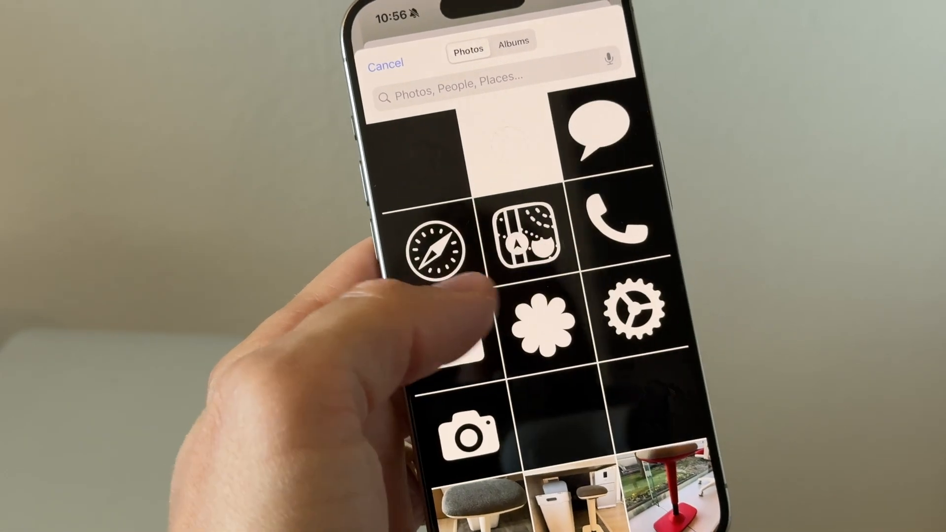
{"action": "left_click", "coordinate": [431, 250]}
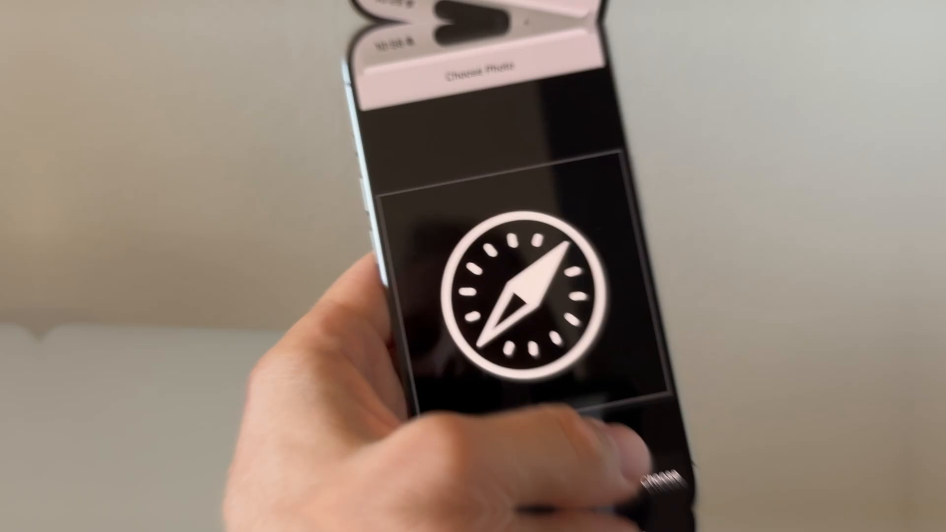